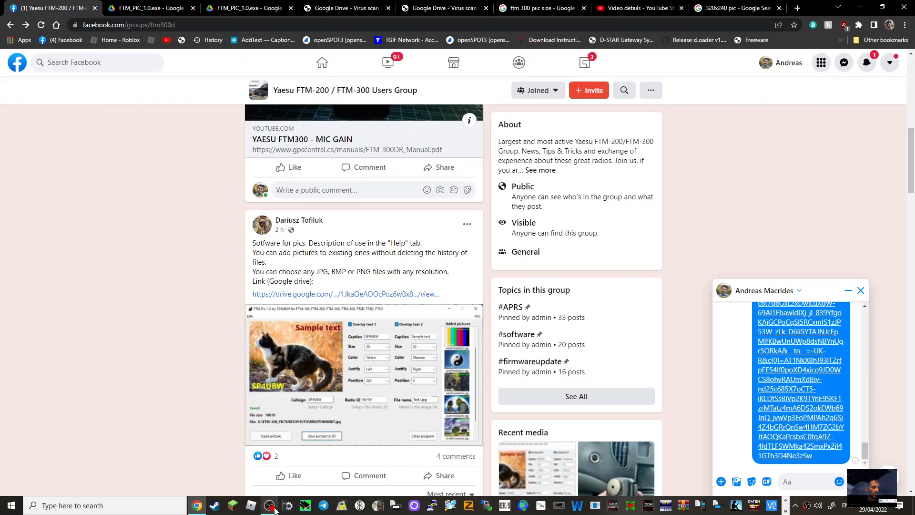
mouse_move(174, 374)
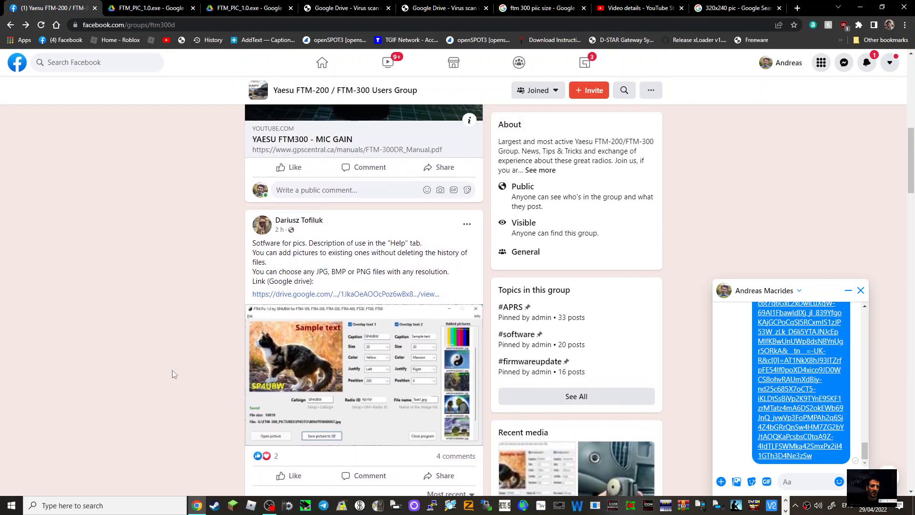
Scroll the Facebook group feed down to the post sharing FTM_PIC_1.0.exe
scroll(down, 3)
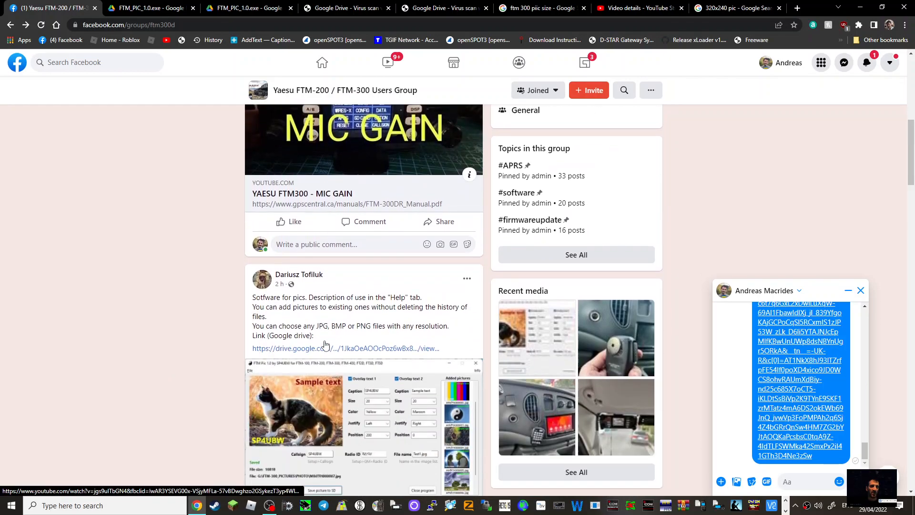
scroll(down, 3)
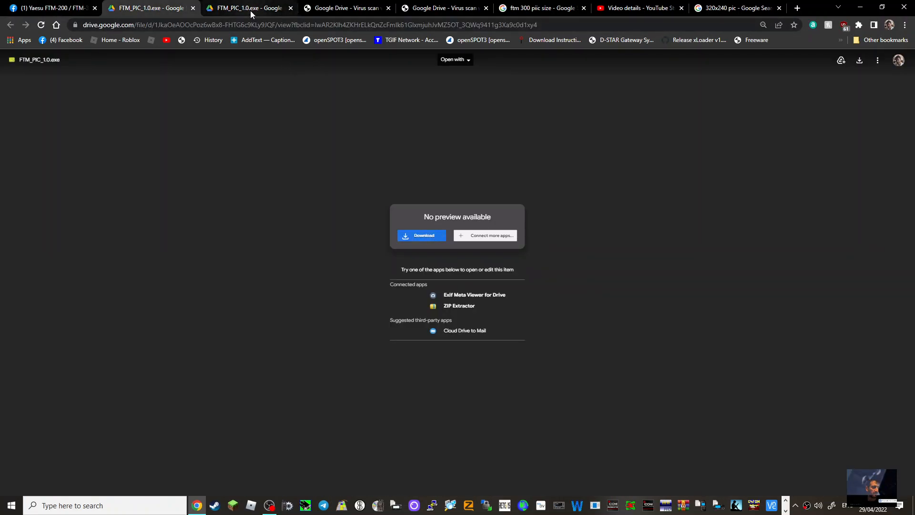
Switch to the Google Drive virus-scan tab showing the Download anyway warning
click(421, 235)
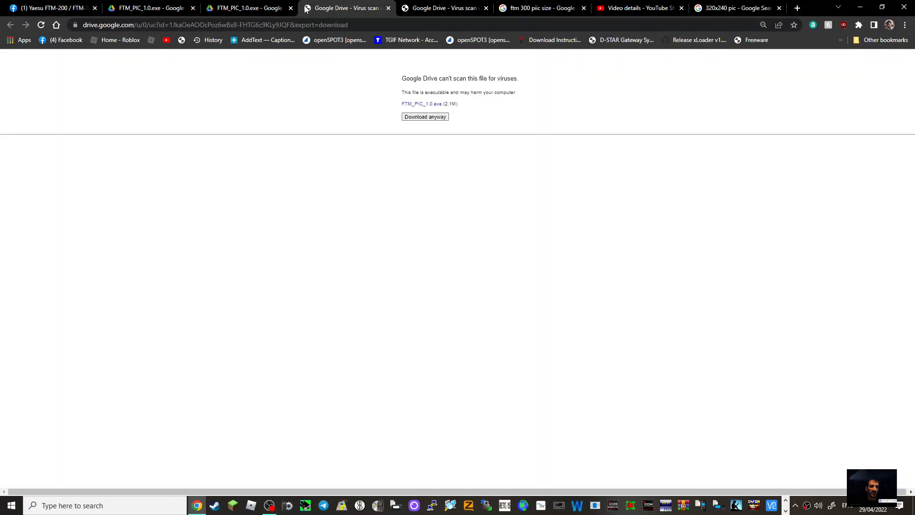
mouse_move(668, 296)
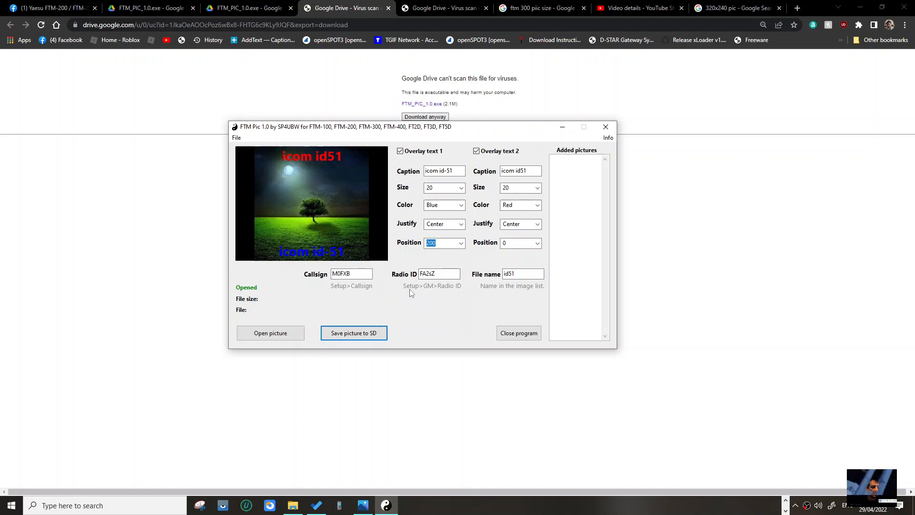
mouse_move(394, 262)
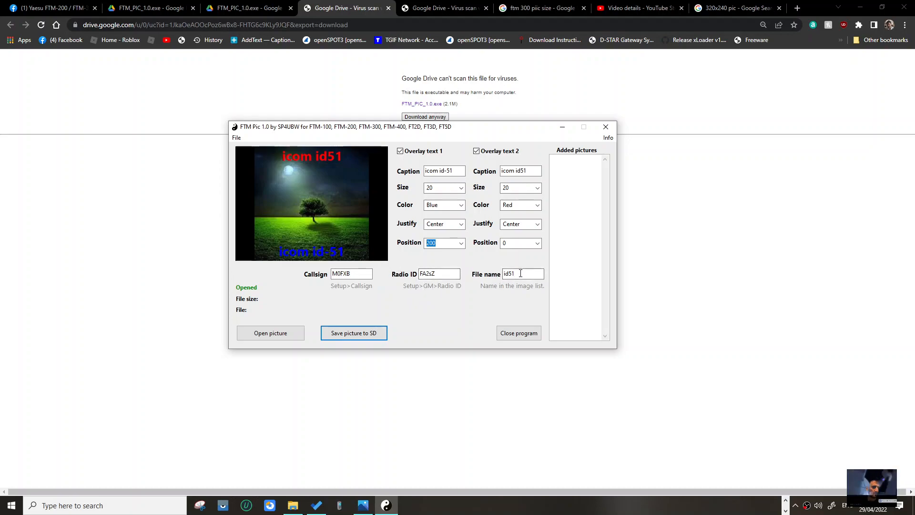
mouse_move(512, 297)
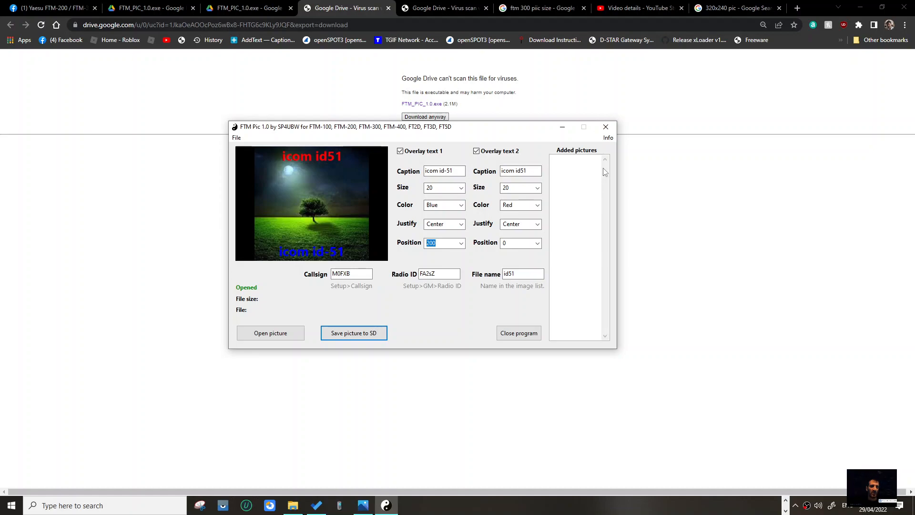
click(608, 138)
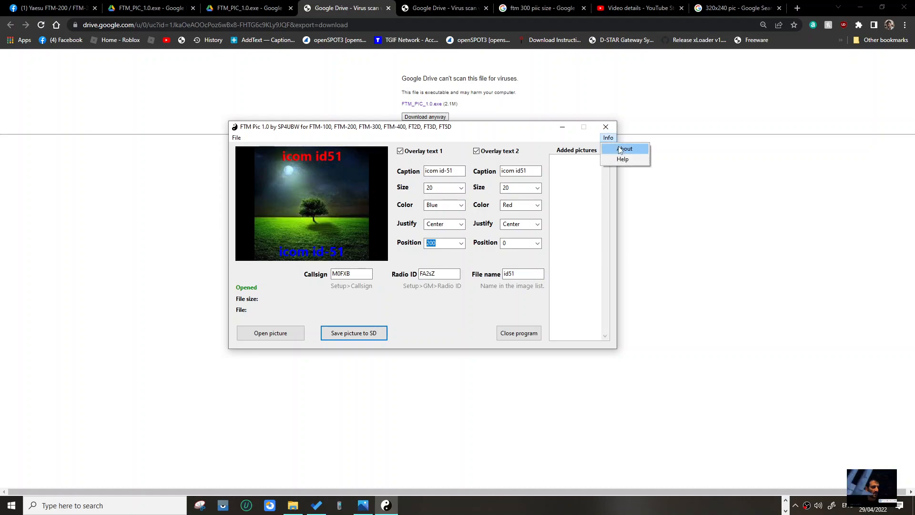
click(624, 148)
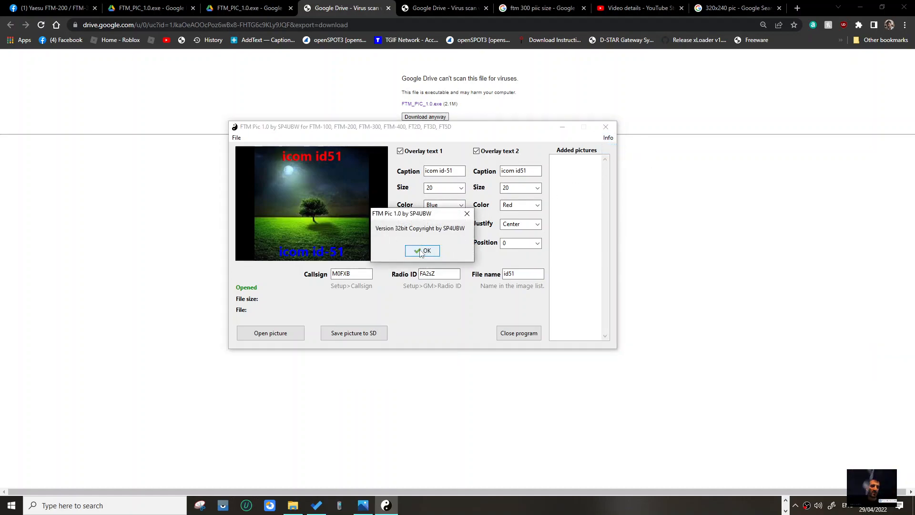
mouse_move(467, 213)
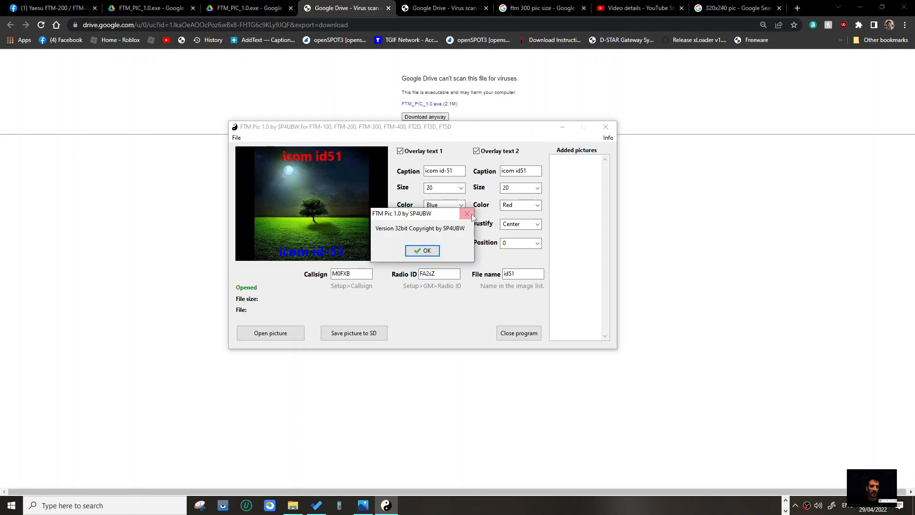
click(422, 250)
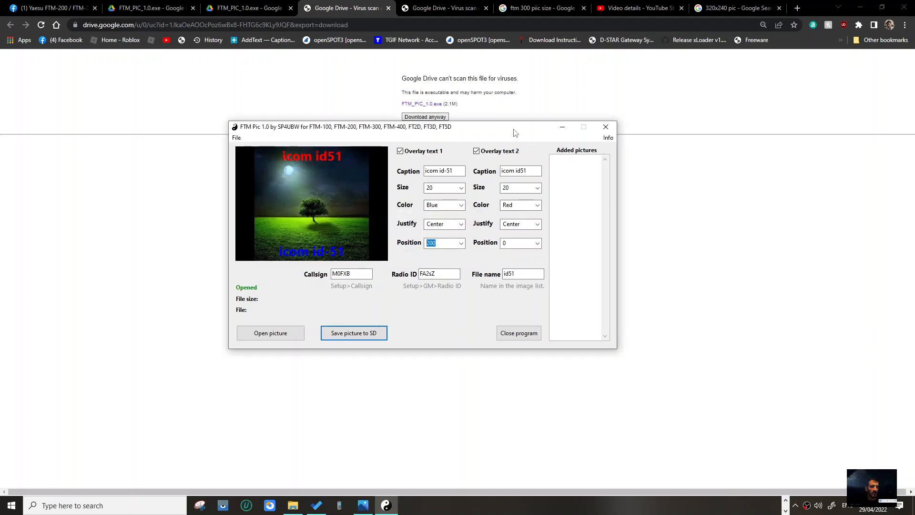